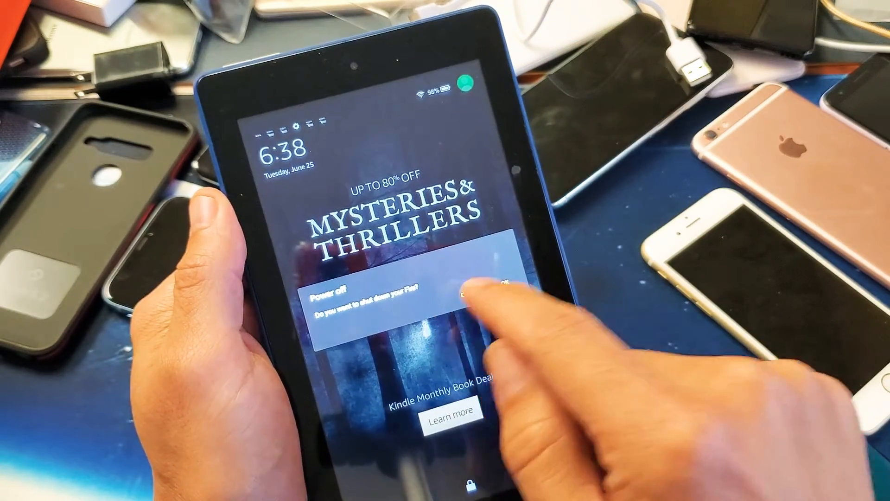
Confirm the Power off prompt with OK so the Fire tablet shuts down
{"action": "left_click", "coordinate": [482, 292]}
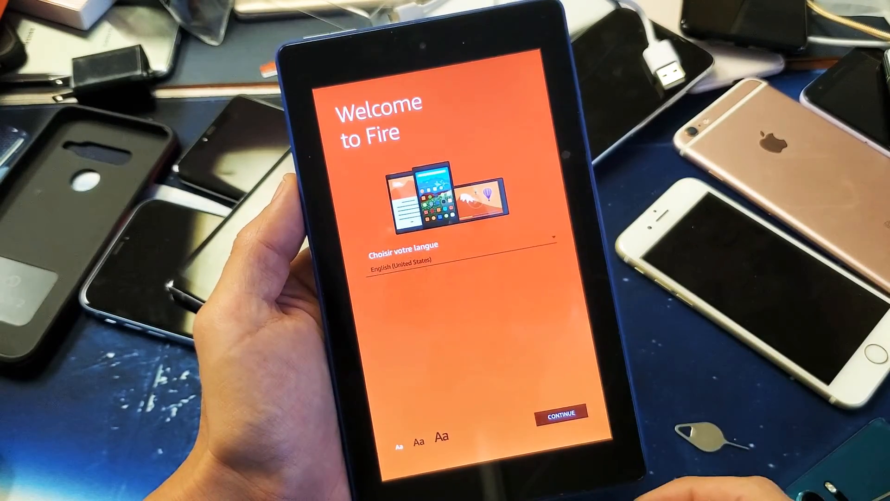
Continue from Welcome to Fire with English (United States) kept as the language
{"action": "left_click", "coordinate": [559, 411]}
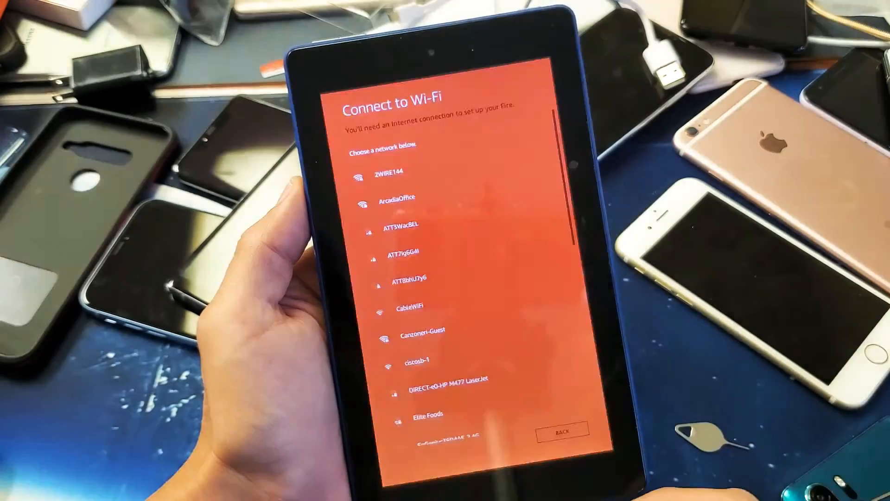